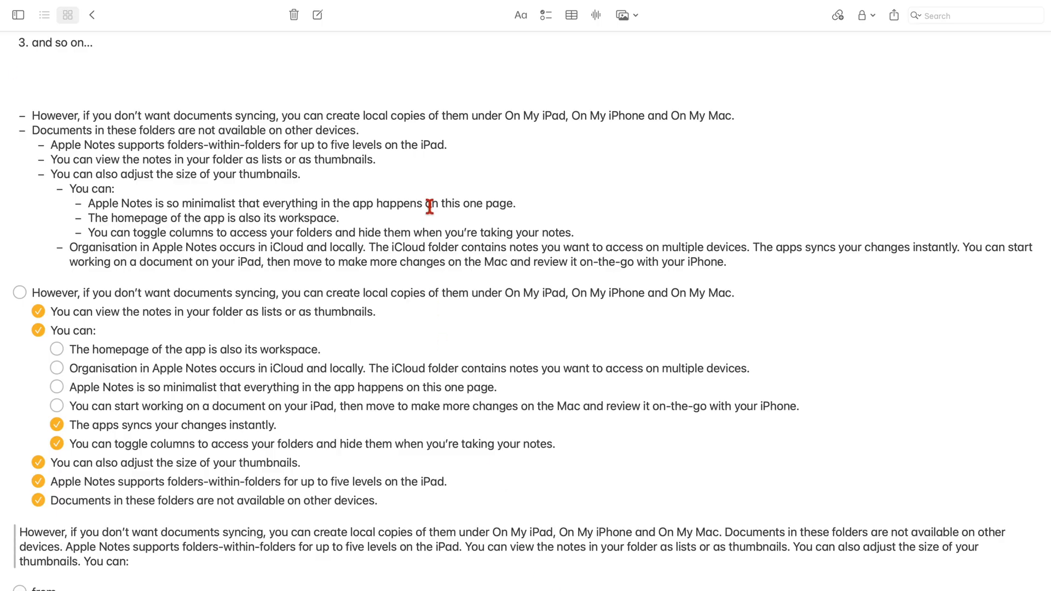
{"action": "mouse_move", "coordinate": [247, 84]}
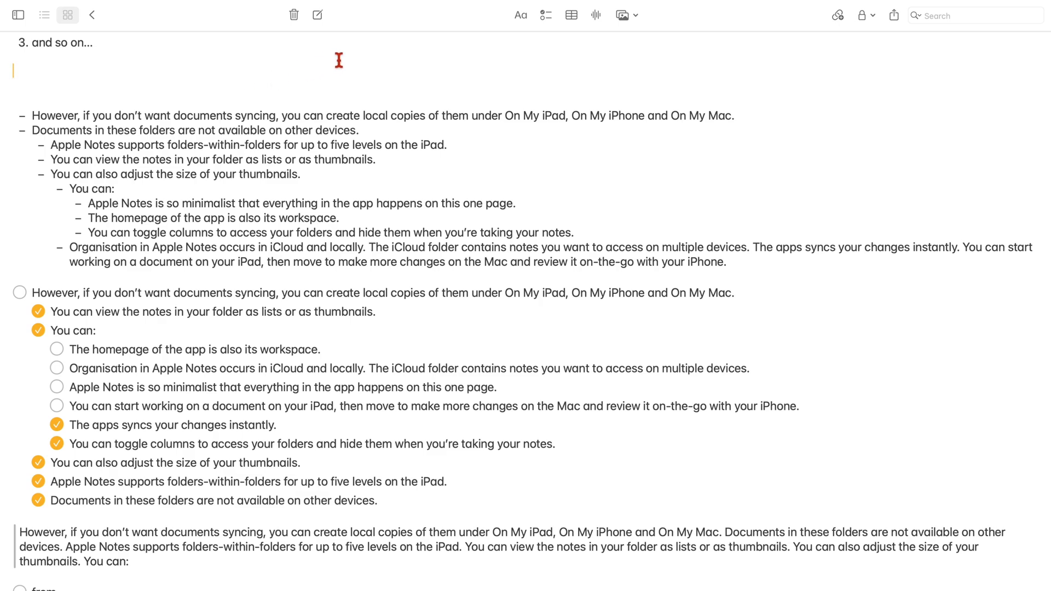
Insert an empty two-by-two table above the numbered lists
{"action": "left_click", "coordinate": [571, 15]}
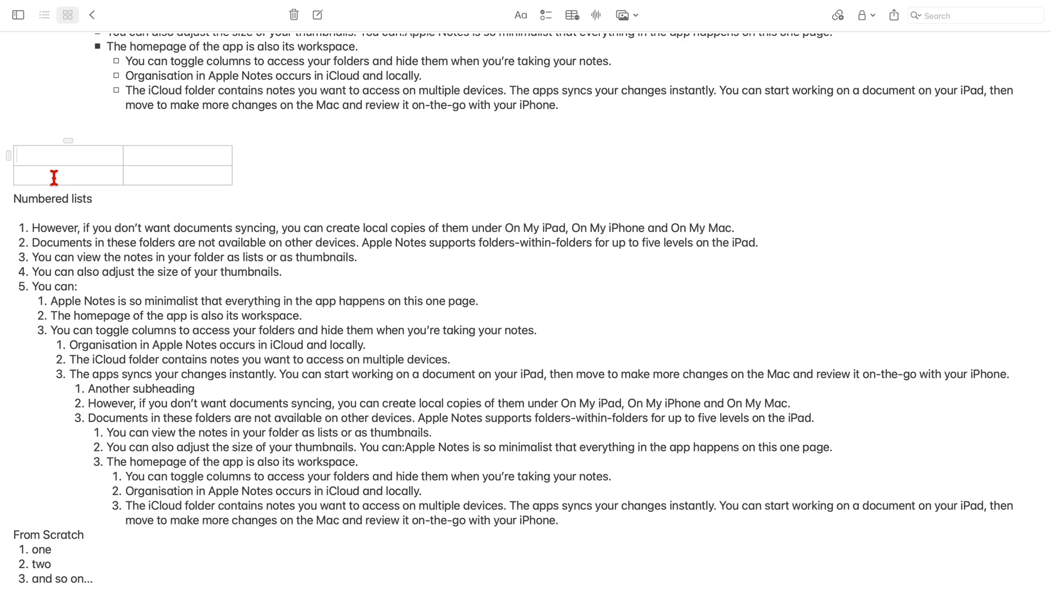
{"action": "mouse_move", "coordinate": [12, 157]}
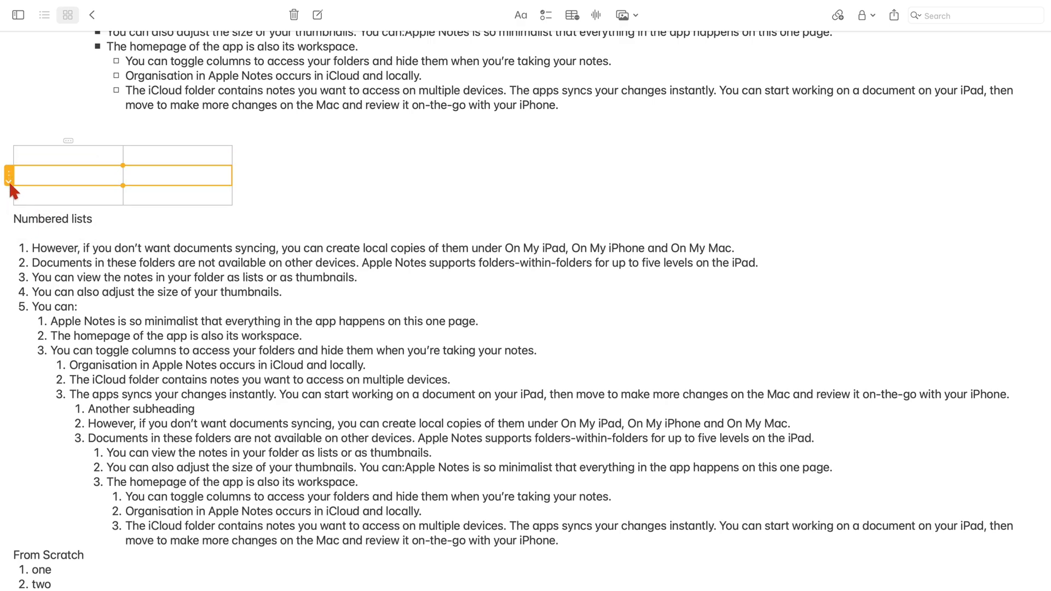
Add rows and columns through the handle menus until the table is eight columns by six rows
{"action": "left_click", "coordinate": [8, 176]}
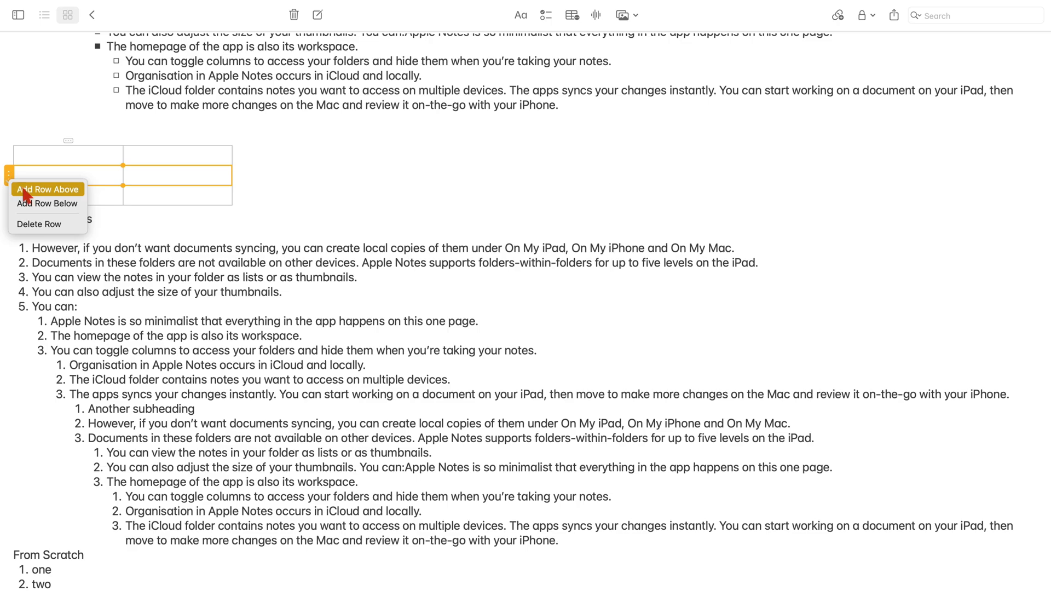
{"action": "left_click", "coordinate": [47, 190]}
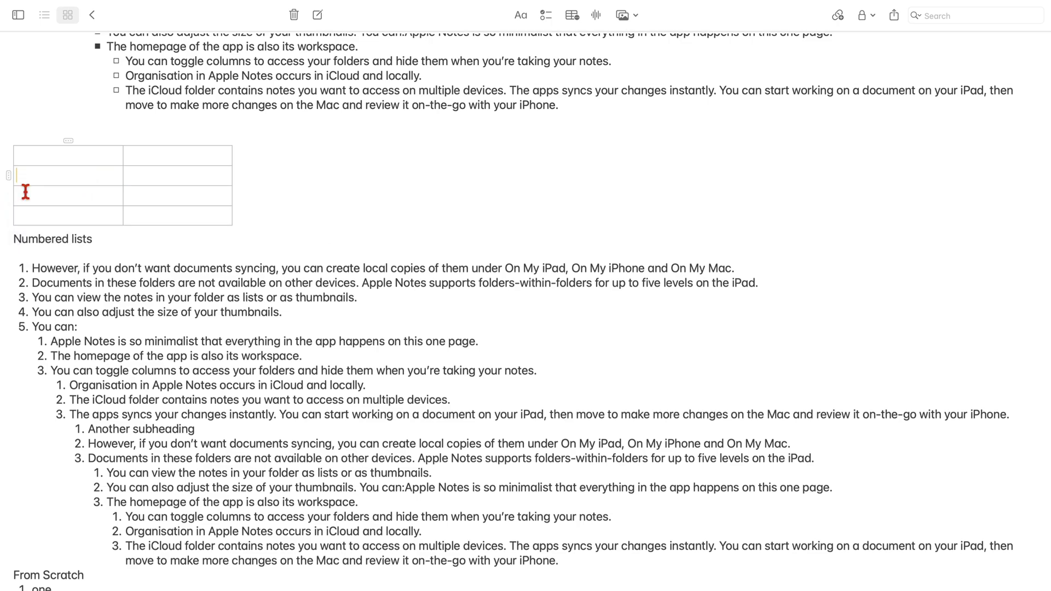
{"action": "left_click", "coordinate": [68, 141]}
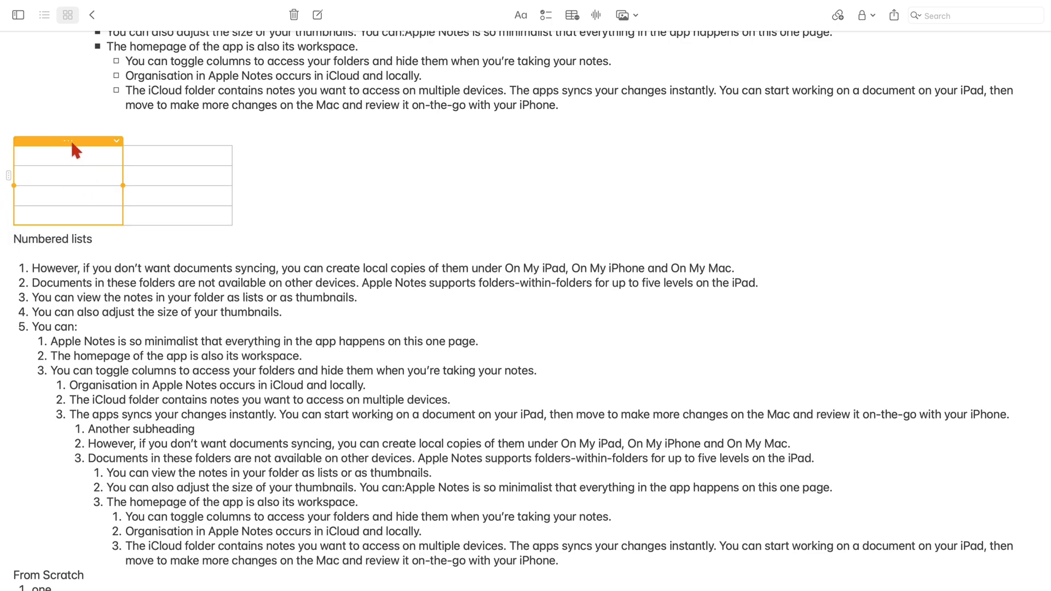
{"action": "mouse_move", "coordinate": [123, 152]}
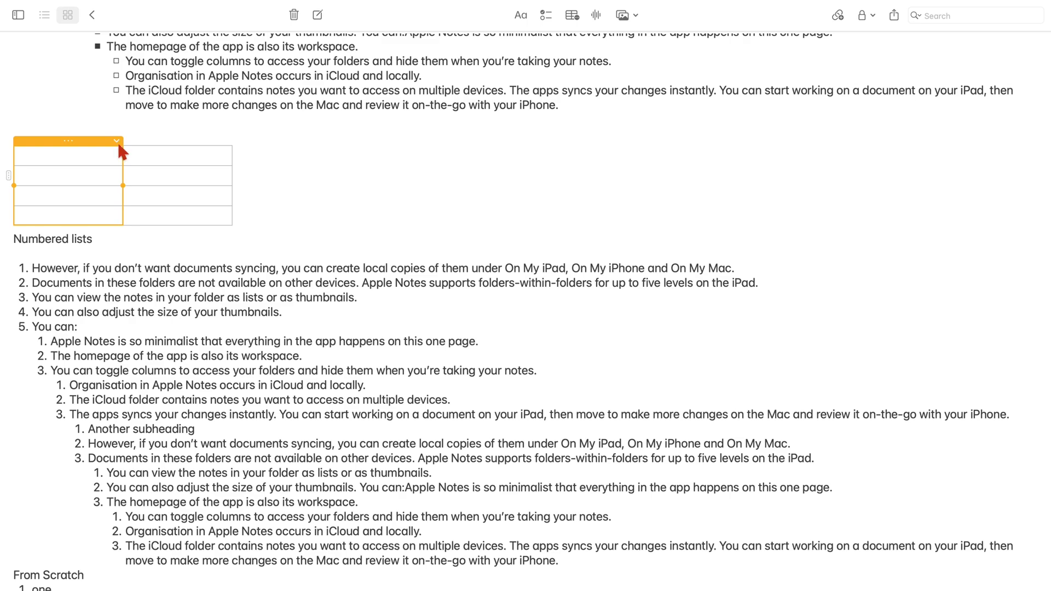
{"action": "left_click", "coordinate": [116, 141]}
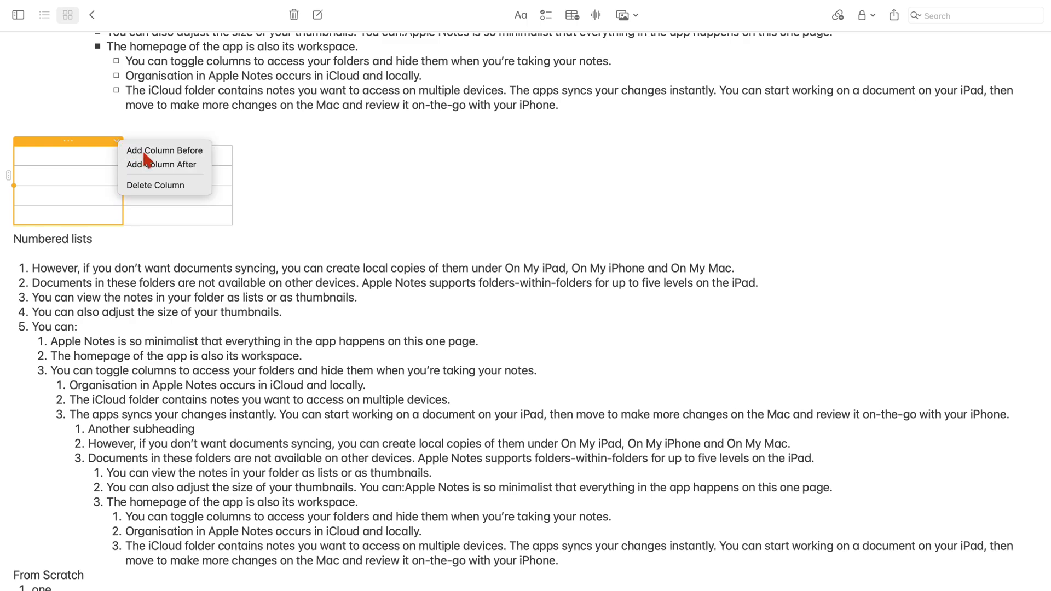
{"action": "left_click", "coordinate": [161, 165]}
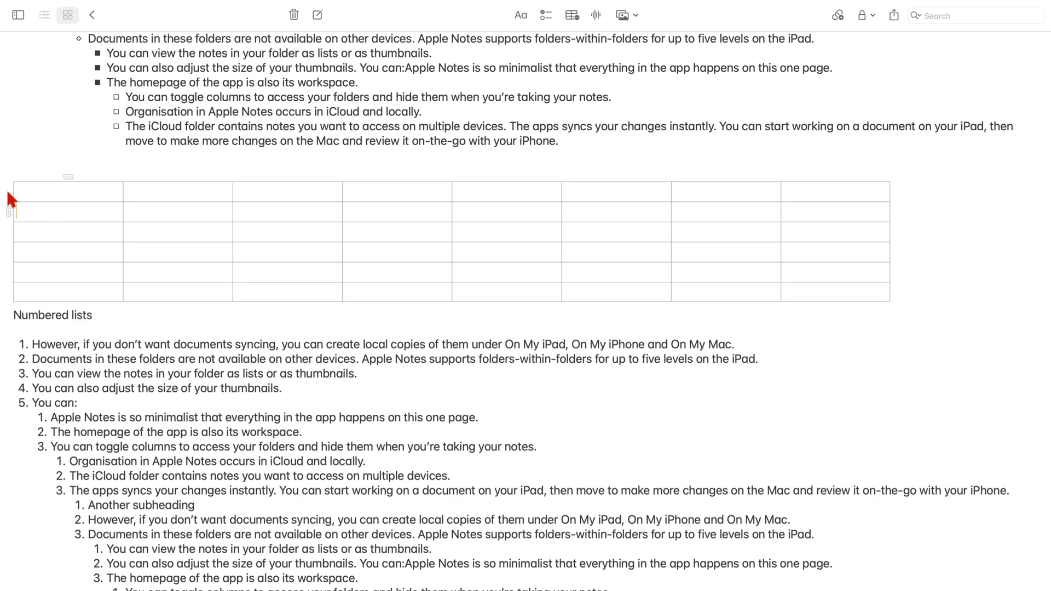
Enter bold headers 'App name' through 'Best use case', then the 'Apple Notes' app row
{"action": "left_click", "coordinate": [8, 212]}
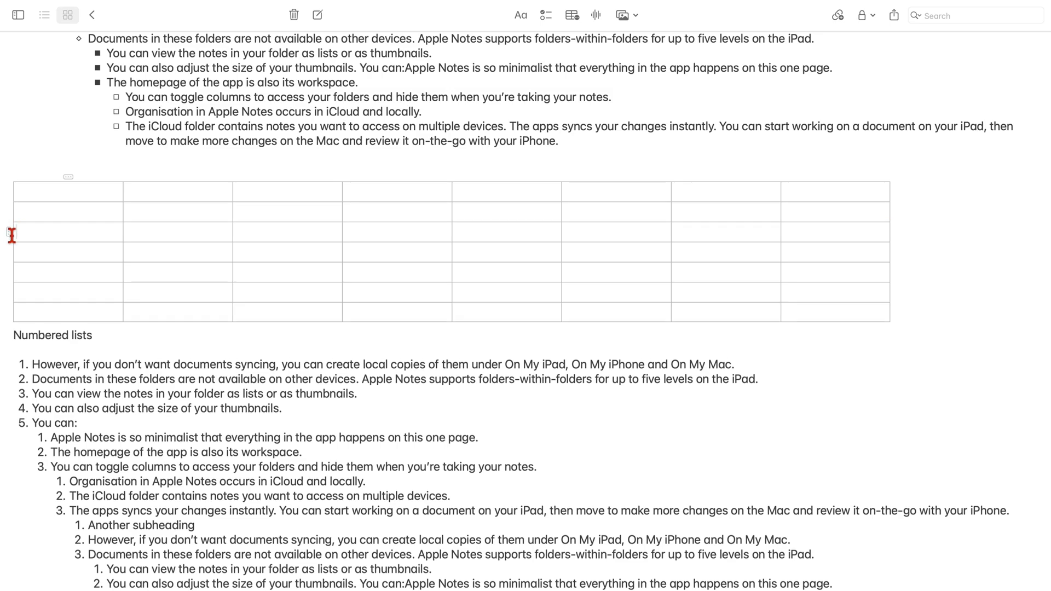
{"action": "type", "text": "App name"}
{"action": "type", "text": "Worst feature"}
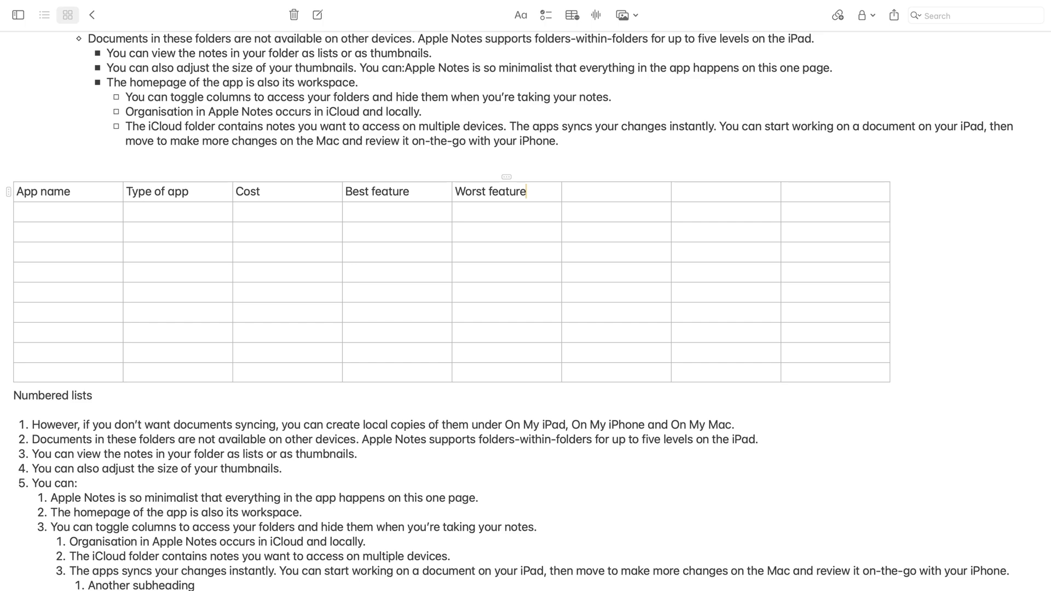
{"action": "type", "text": "Best use case"}
{"action": "left_click", "coordinate": [725, 192]}
{"action": "type", "text": "Recommendation"}
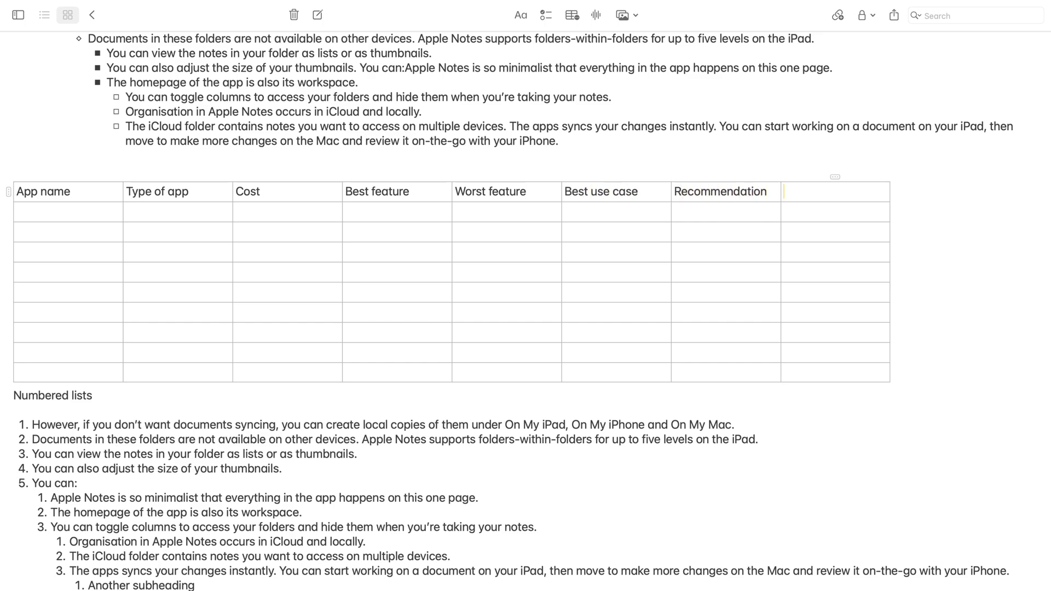
{"action": "type", "text": "App"}
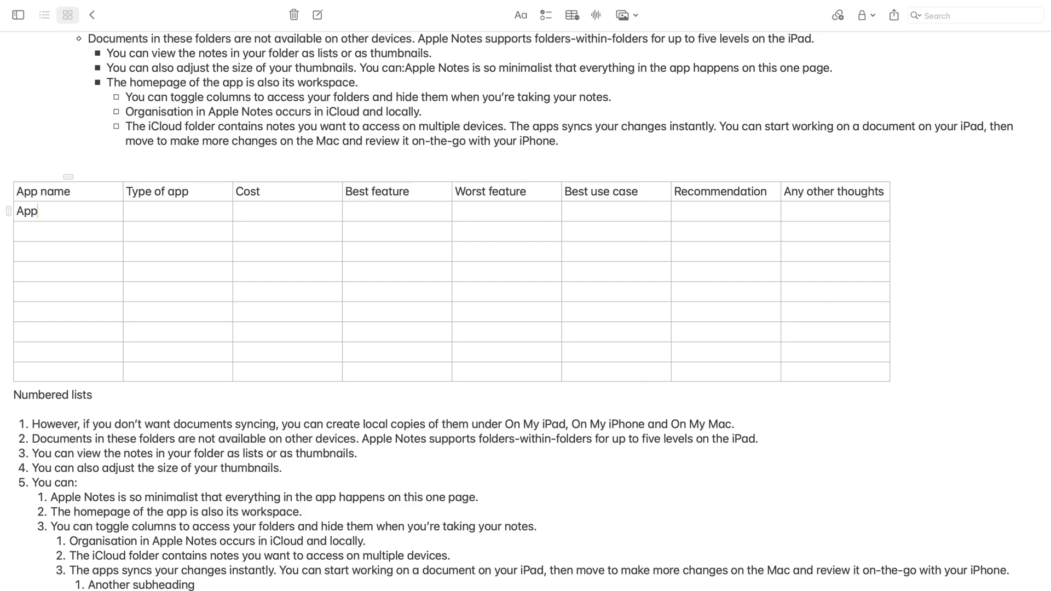
{"action": "type", "text": "Apple Notes"}
{"action": "left_click", "coordinate": [287, 271]}
{"action": "type", "text": "from $39.99"}
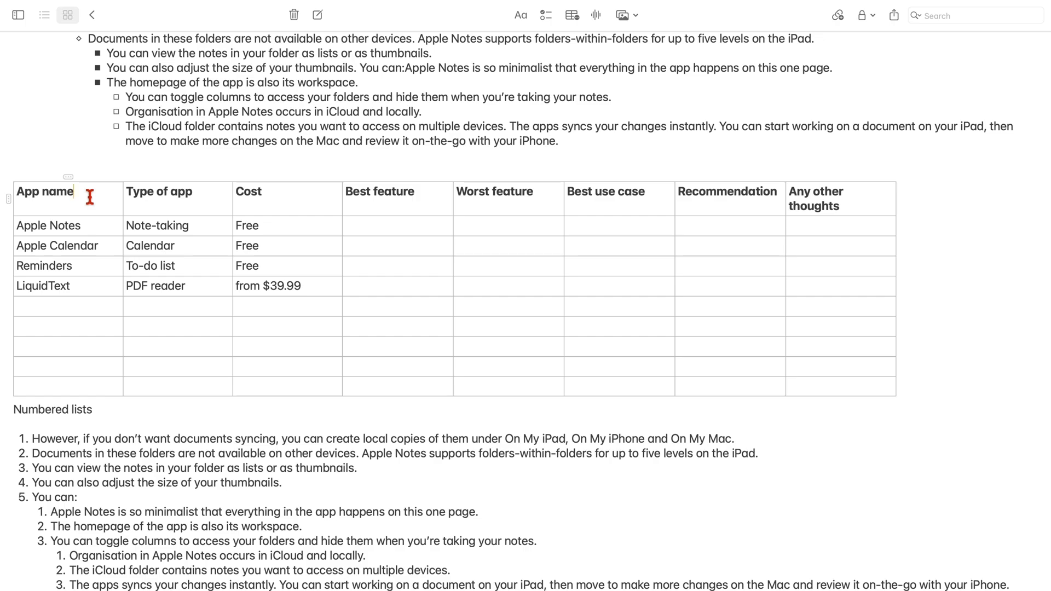
Color the App name column red and the header row blue
{"action": "left_click", "coordinate": [68, 178]}
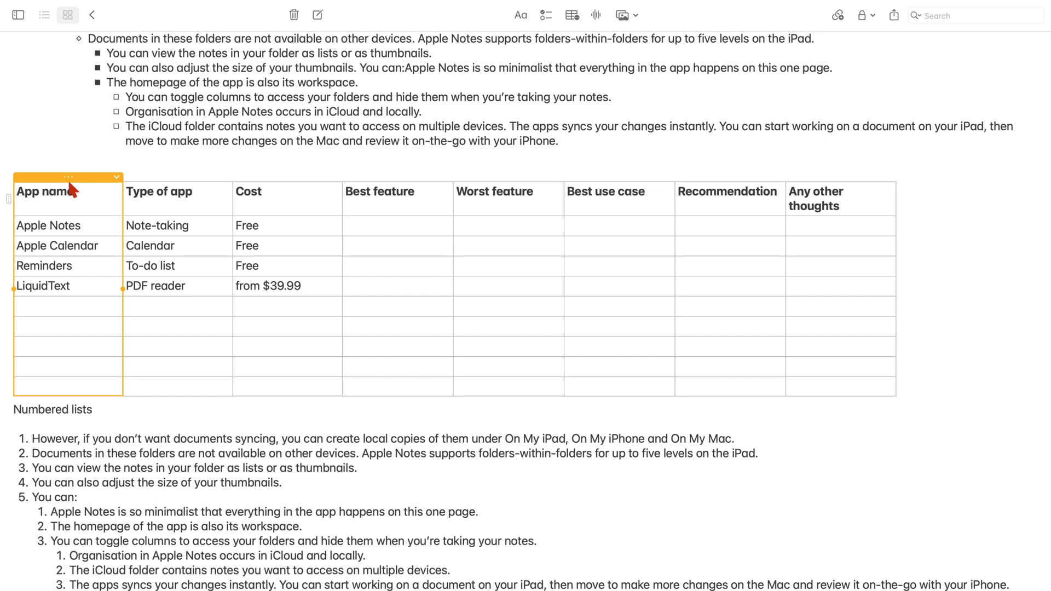
{"action": "mouse_move", "coordinate": [73, 190]}
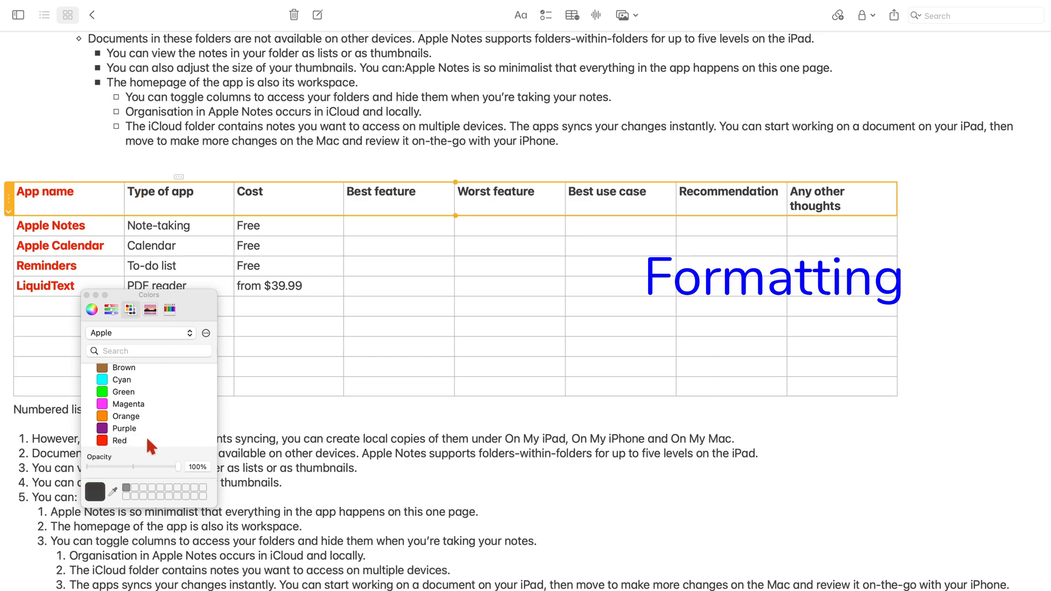
{"action": "left_click", "coordinate": [119, 388]}
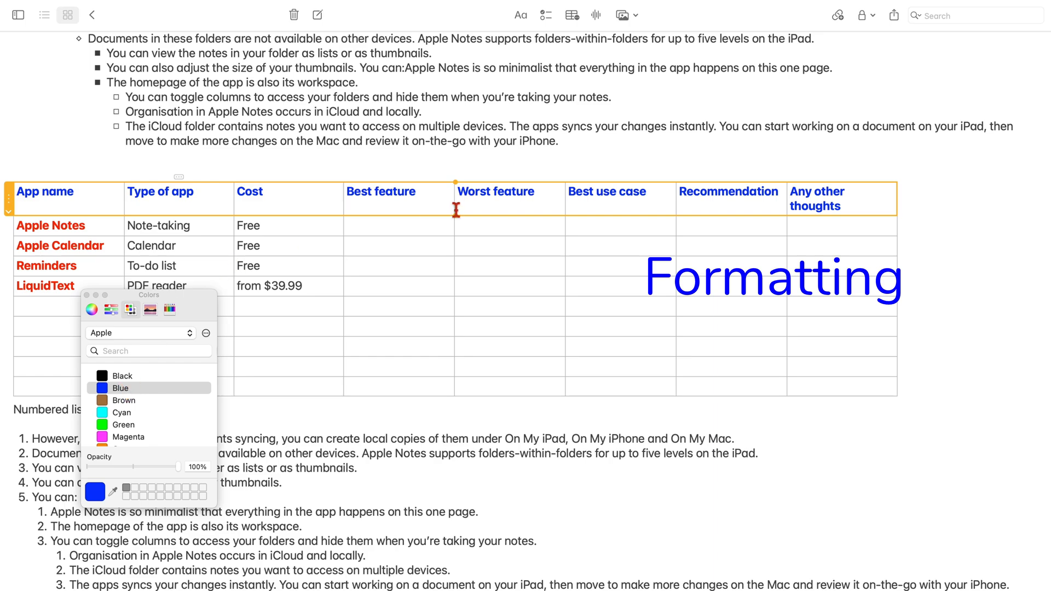
{"action": "left_click", "coordinate": [122, 376]}
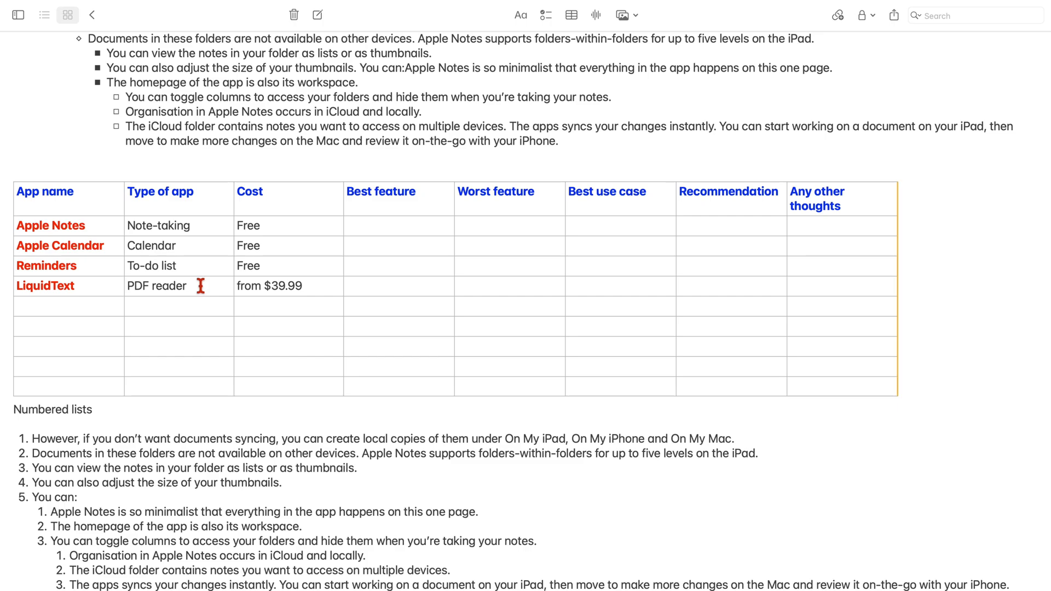
{"action": "mouse_move", "coordinate": [88, 212]}
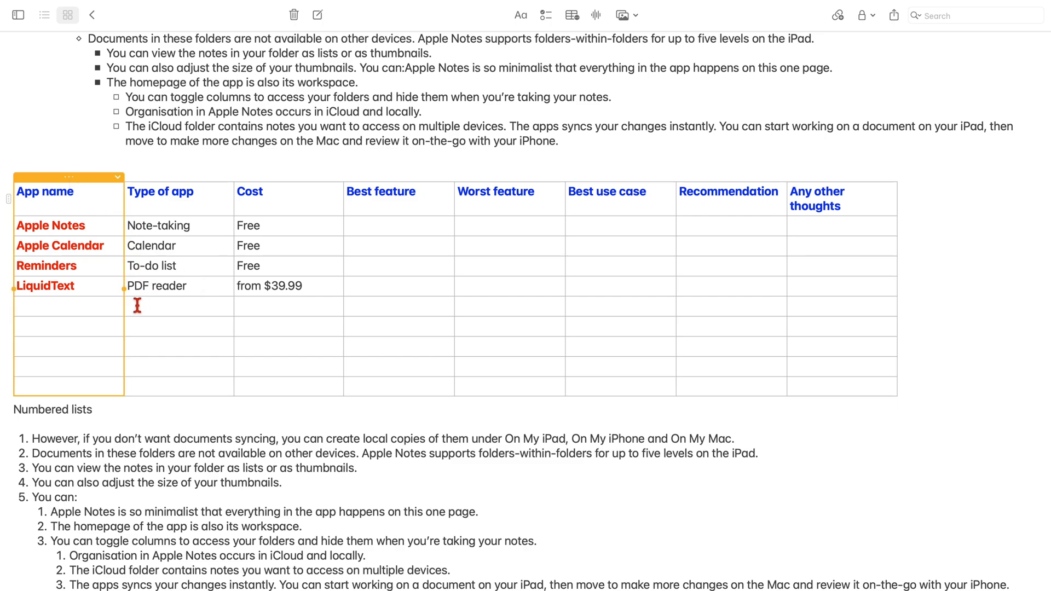
{"action": "mouse_move", "coordinate": [126, 292]}
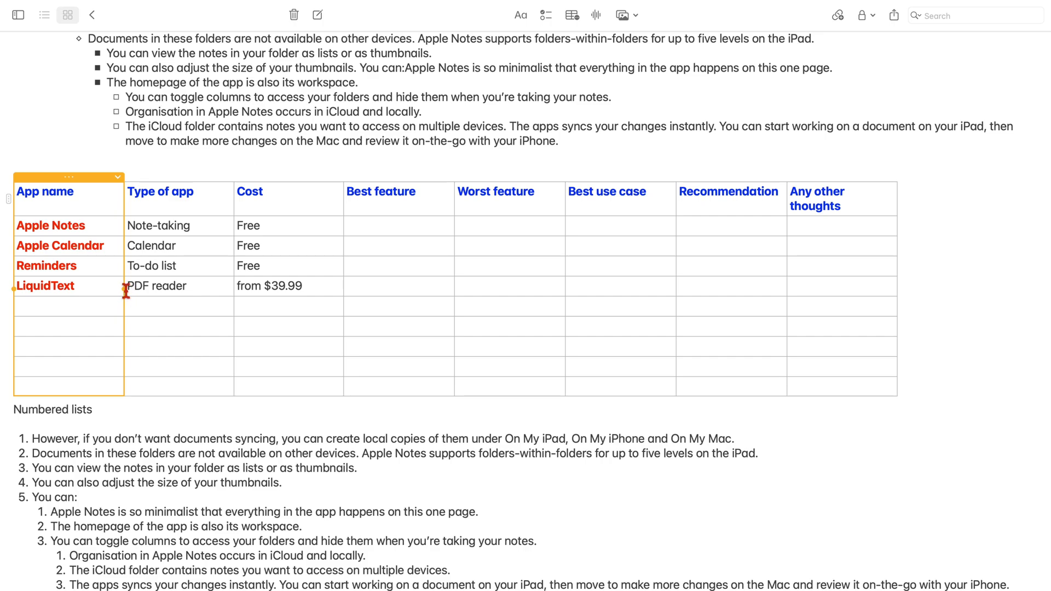
Drag the Cost column after Best feature and adjust the column order
{"action": "left_click", "coordinate": [301, 286]}
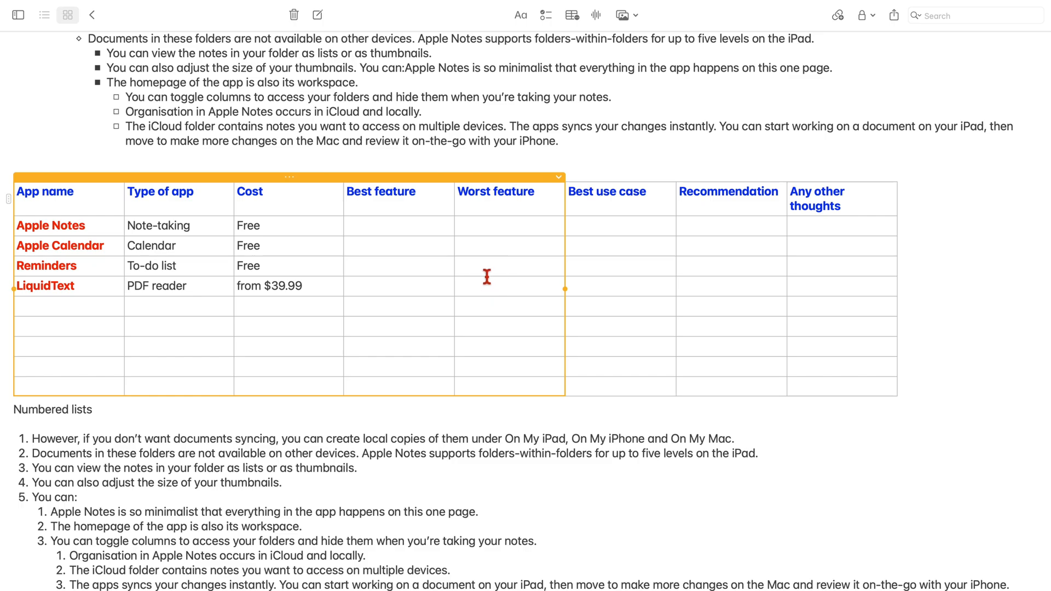
{"action": "left_click", "coordinate": [10, 206]}
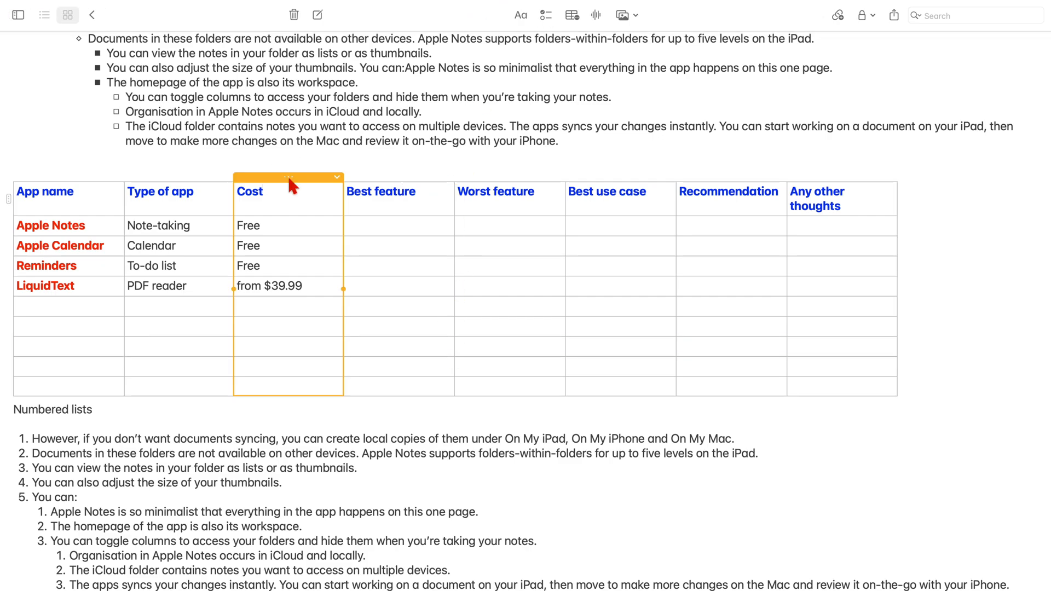
{"action": "left_click_drag", "start_coordinate": [288, 177], "coordinate": [427, 173]}
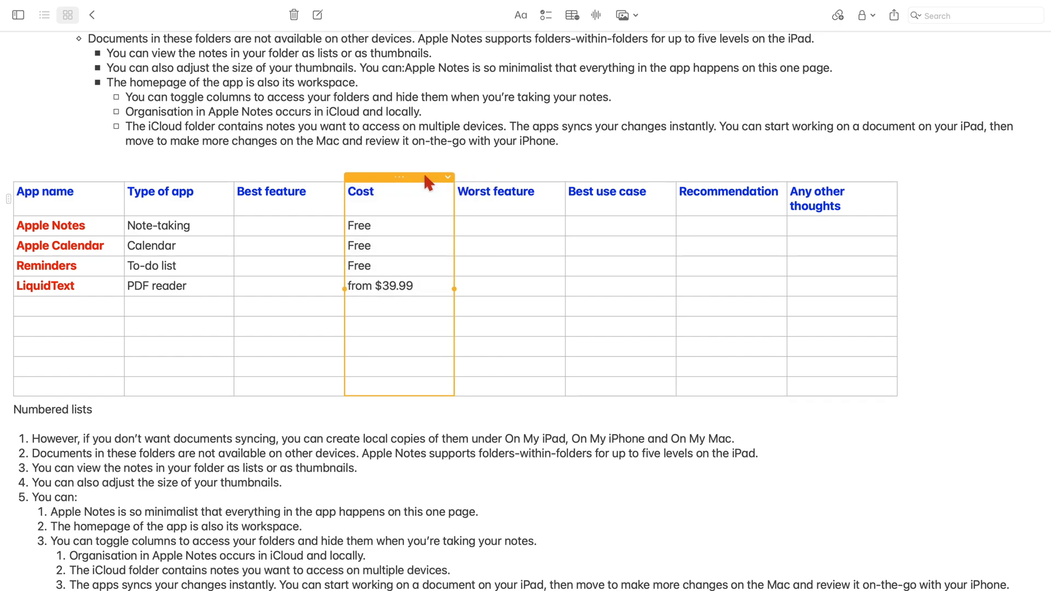
{"action": "left_click", "coordinate": [179, 176]}
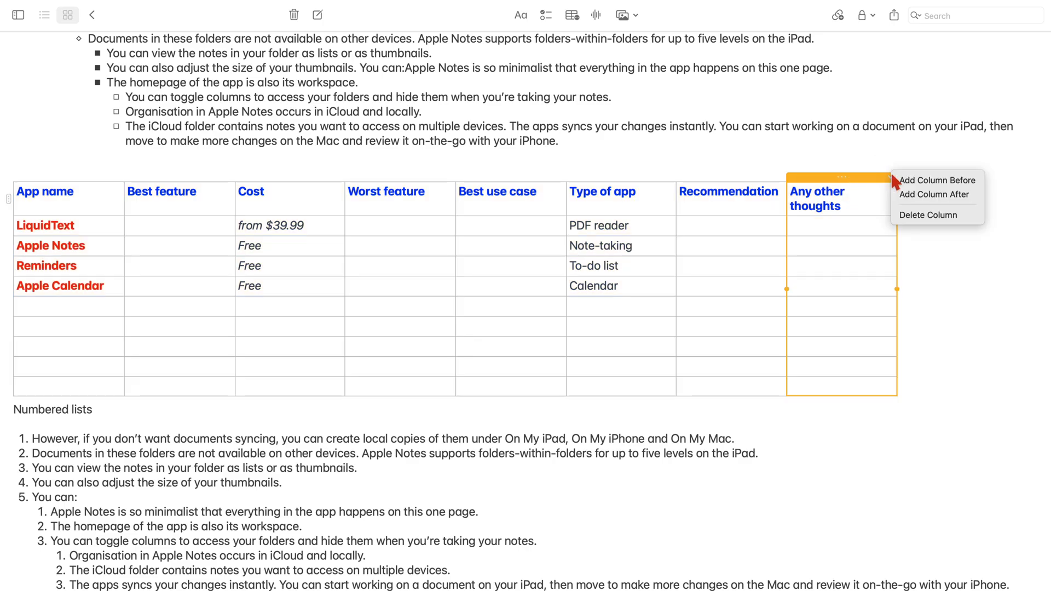
{"action": "mouse_move", "coordinate": [927, 215]}
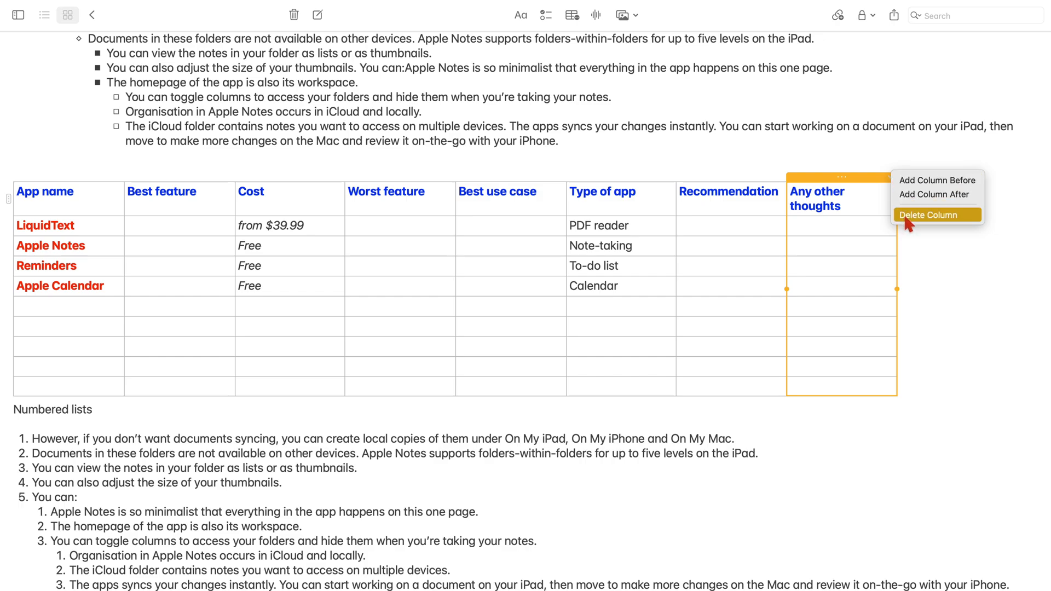
Delete the Any other thoughts column and an empty row
{"action": "left_click", "coordinate": [929, 215]}
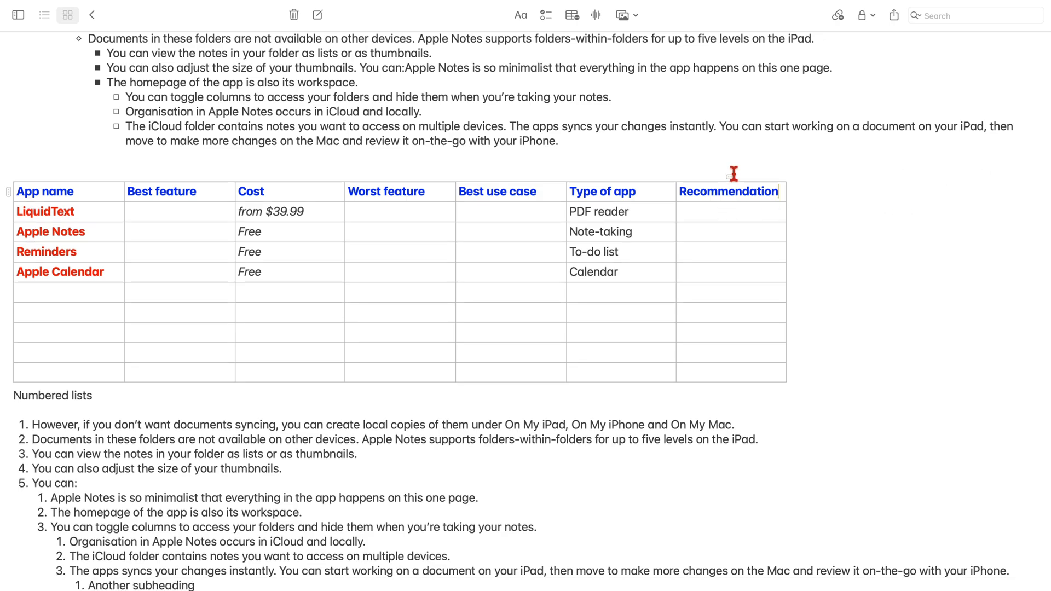
{"action": "mouse_move", "coordinate": [509, 206]}
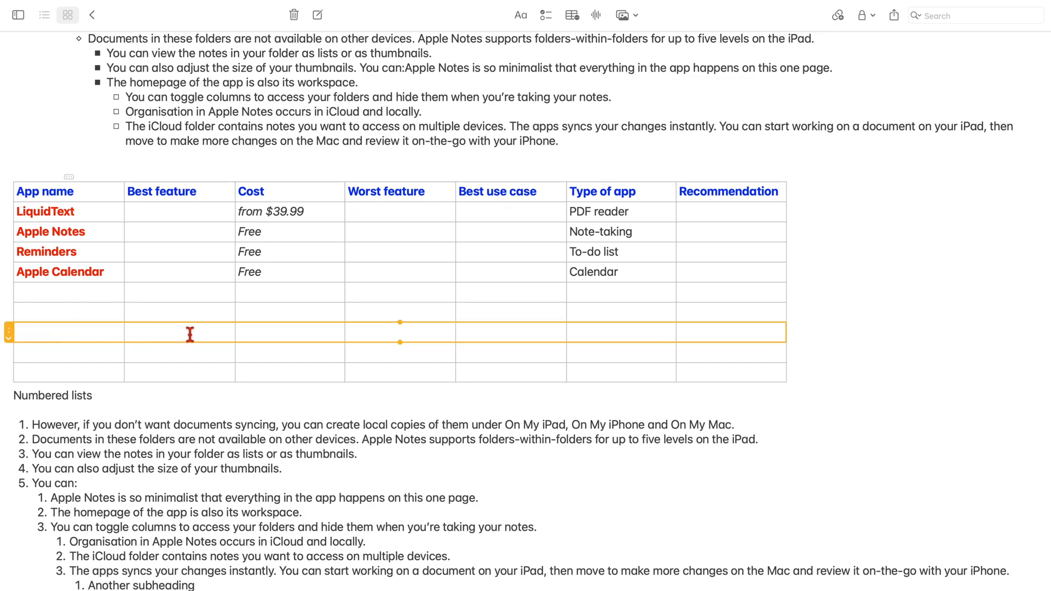
{"action": "left_click", "coordinate": [7, 332]}
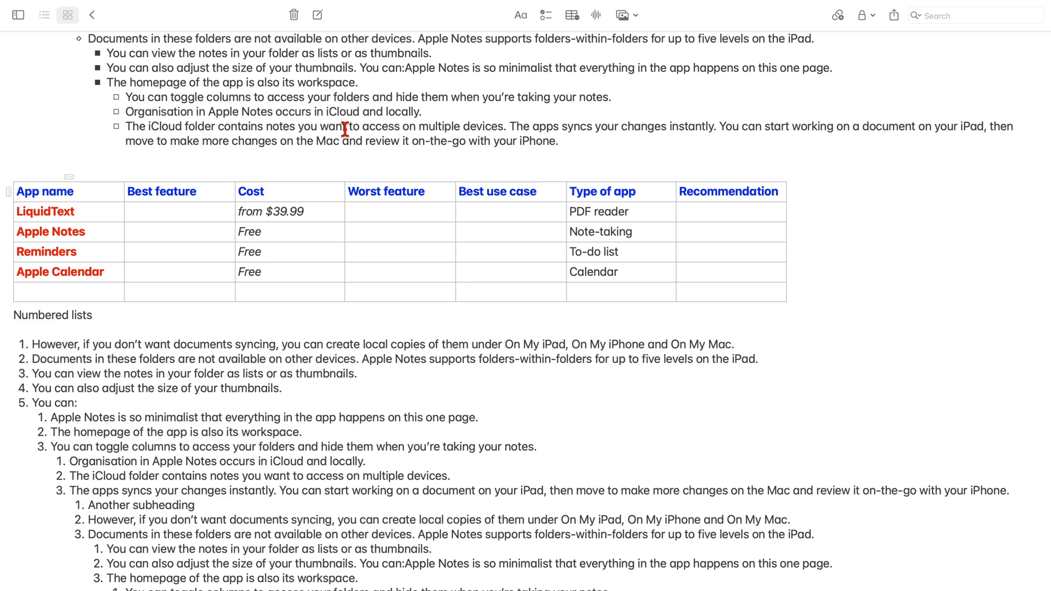
{"action": "mouse_move", "coordinate": [572, 14]}
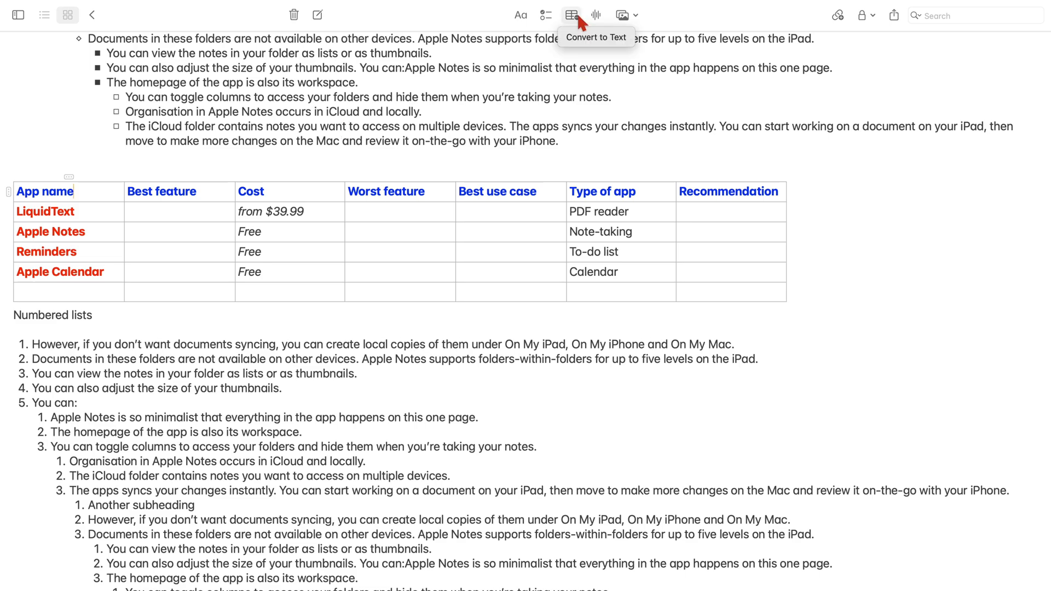
{"action": "left_click", "coordinate": [572, 15]}
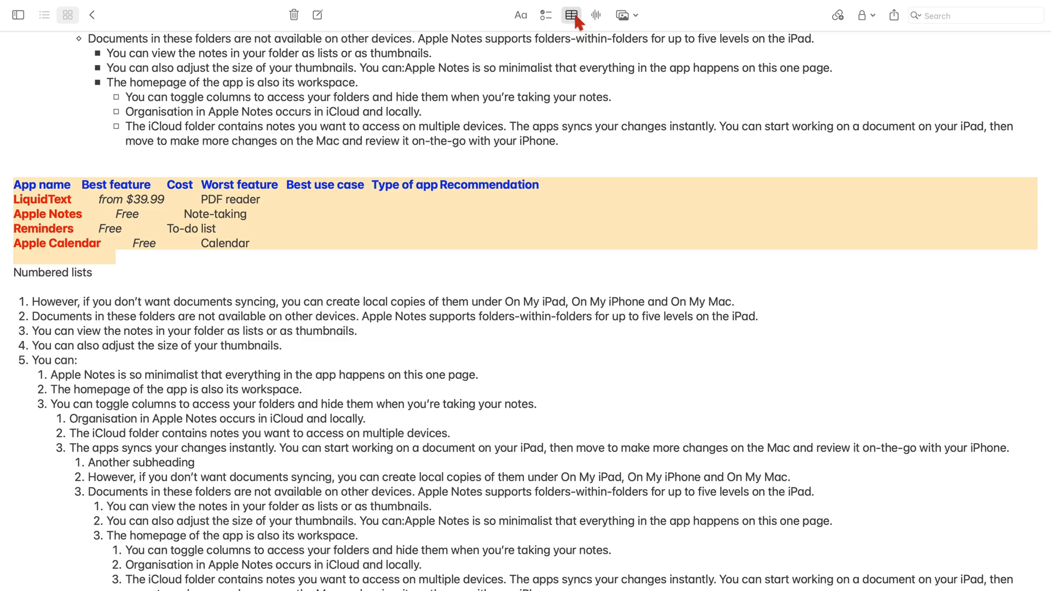
{"action": "left_click", "coordinate": [570, 15]}
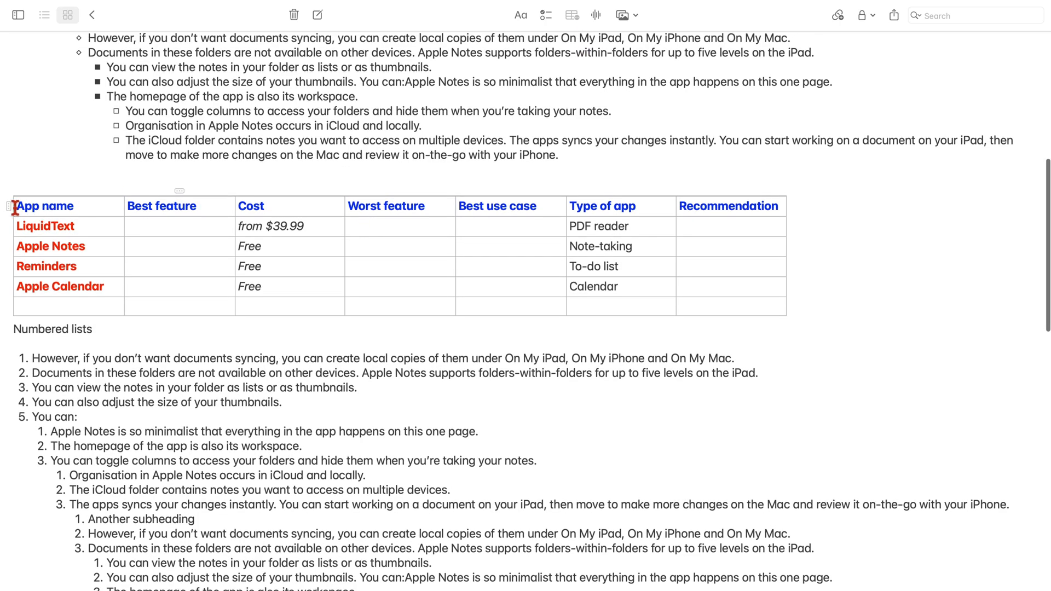